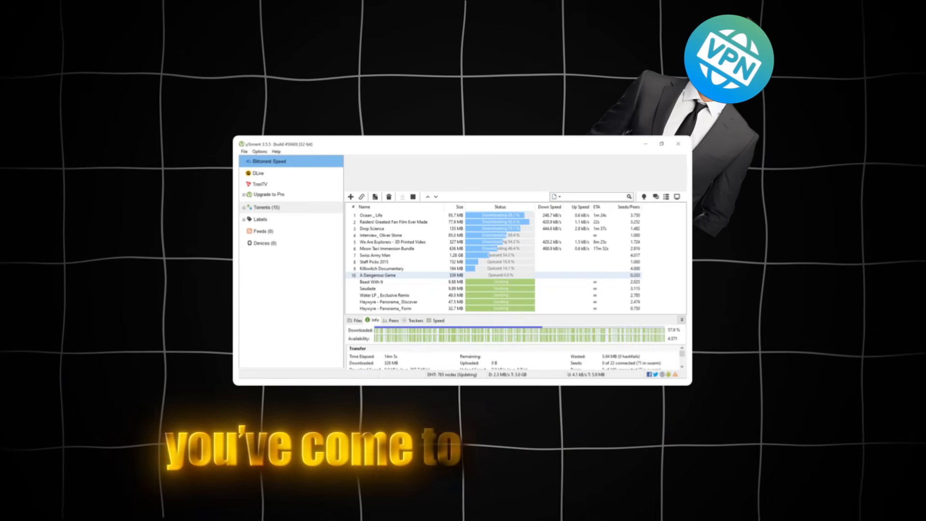
- Open μTorrent Preferences to show the Bandwidth page with unlimited rates
{"action": "left_click", "coordinate": [260, 151]}
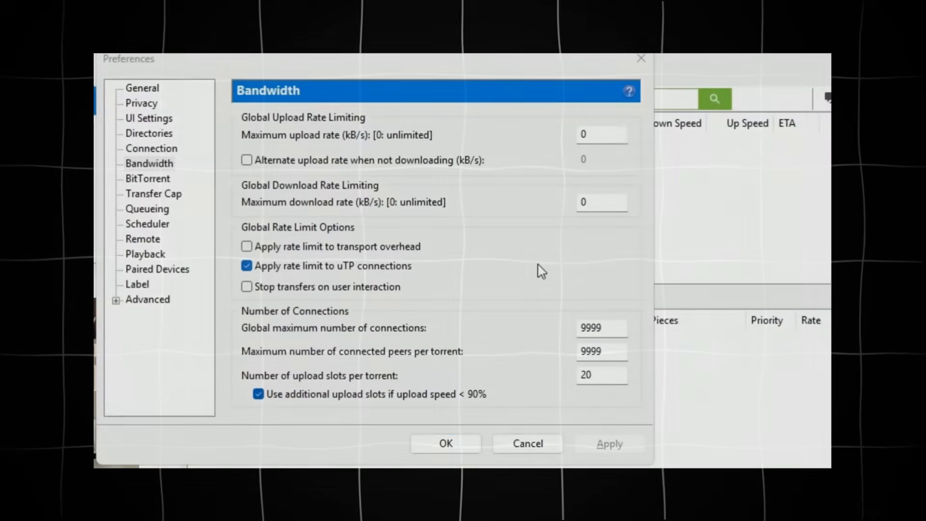
- Cap the maximum download rate at 80 kB/s and apply it
{"action": "left_click", "coordinate": [599, 202]}
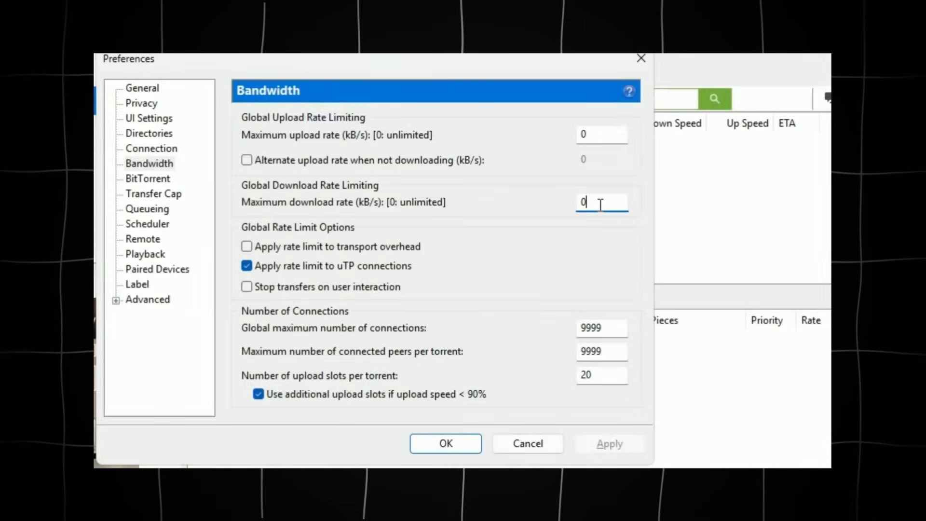
{"action": "type", "text": "80"}
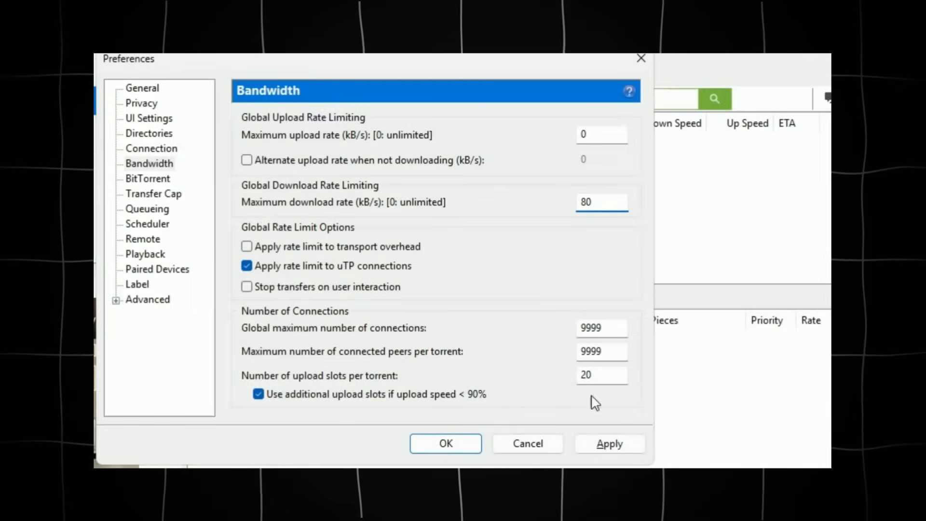
{"action": "left_click", "coordinate": [610, 444]}
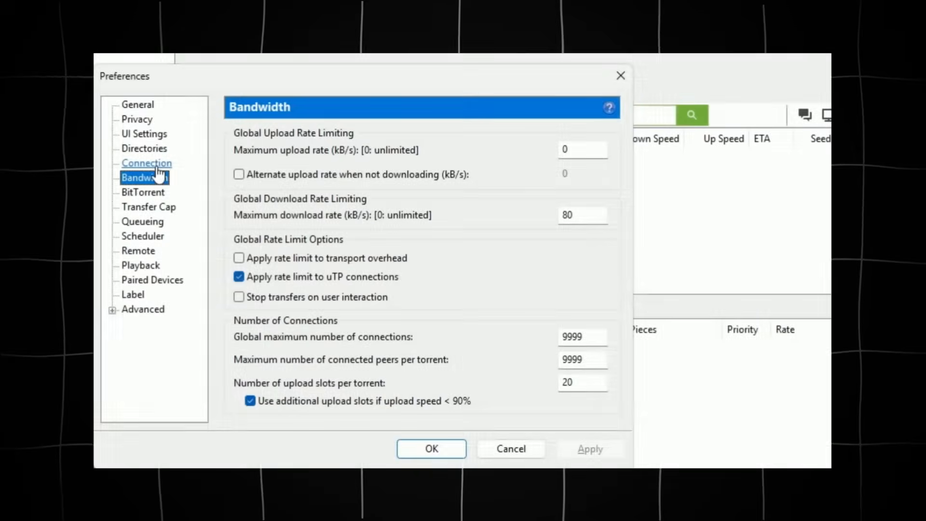
- On the Connection page, enable 'Randomize port each start'
{"action": "left_click", "coordinate": [147, 163]}
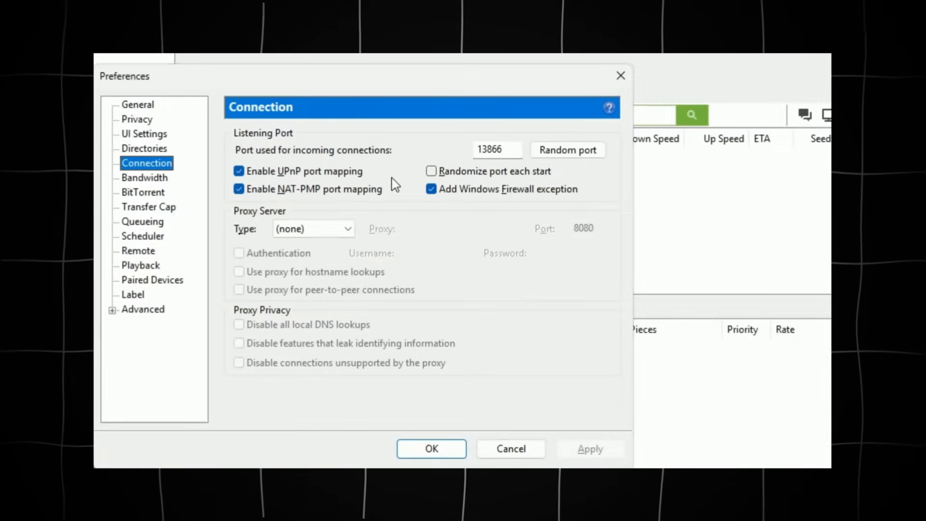
{"action": "mouse_move", "coordinate": [537, 162]}
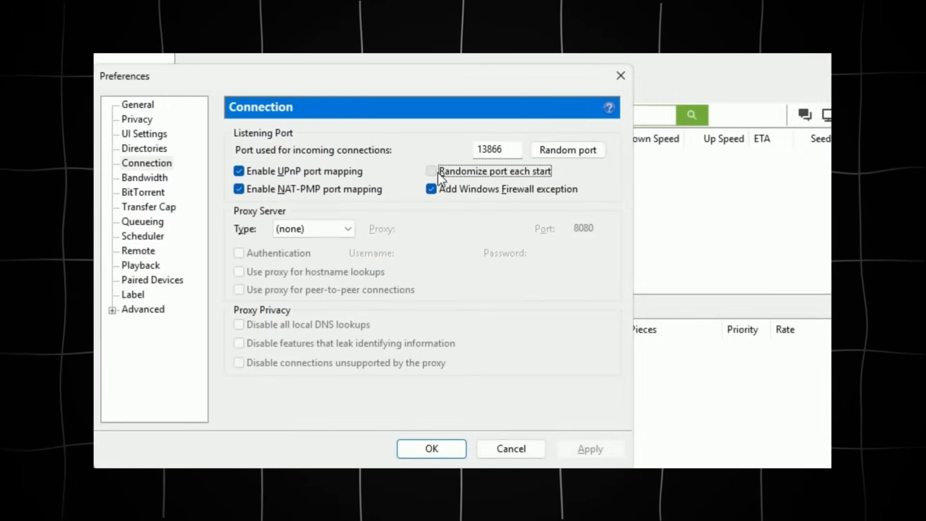
{"action": "left_click", "coordinate": [432, 171]}
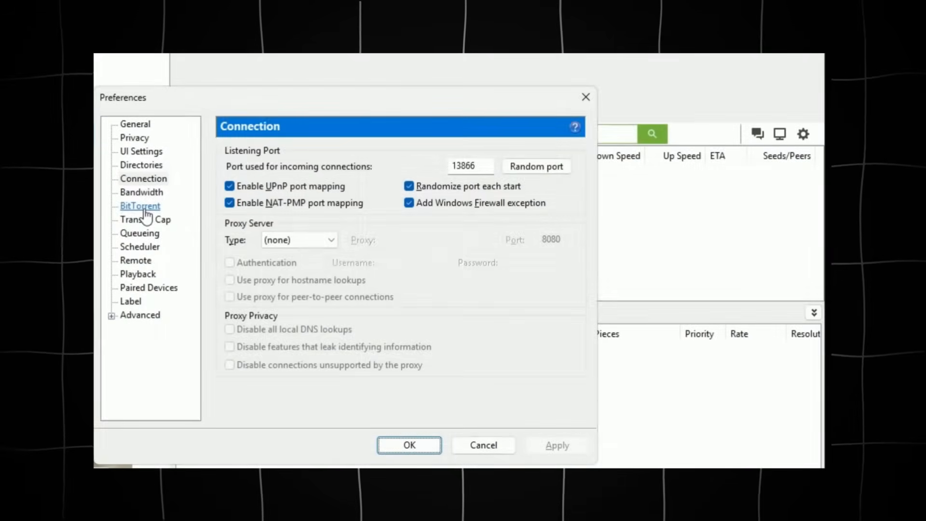
- Set BitTorrent outgoing protocol encryption to Enabled and apply
{"action": "left_click", "coordinate": [140, 205]}
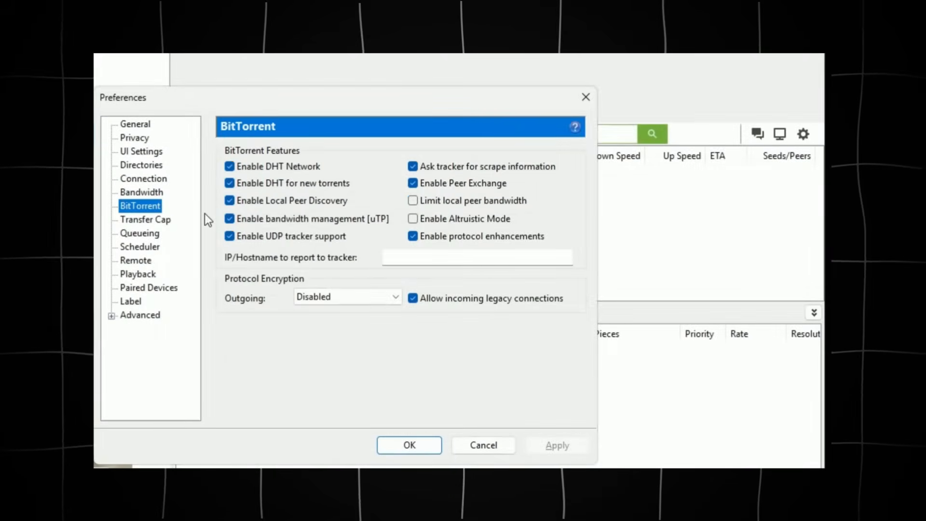
{"action": "mouse_move", "coordinate": [377, 241]}
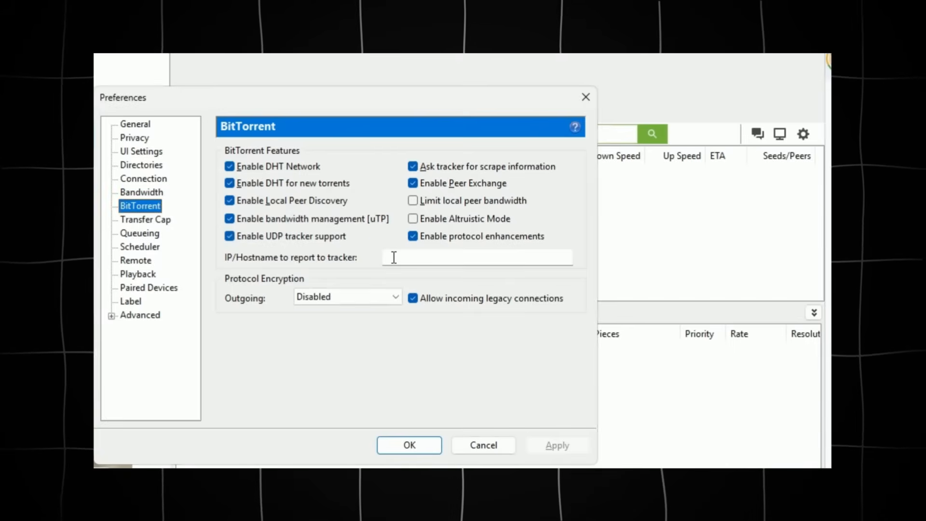
{"action": "left_click", "coordinate": [347, 296]}
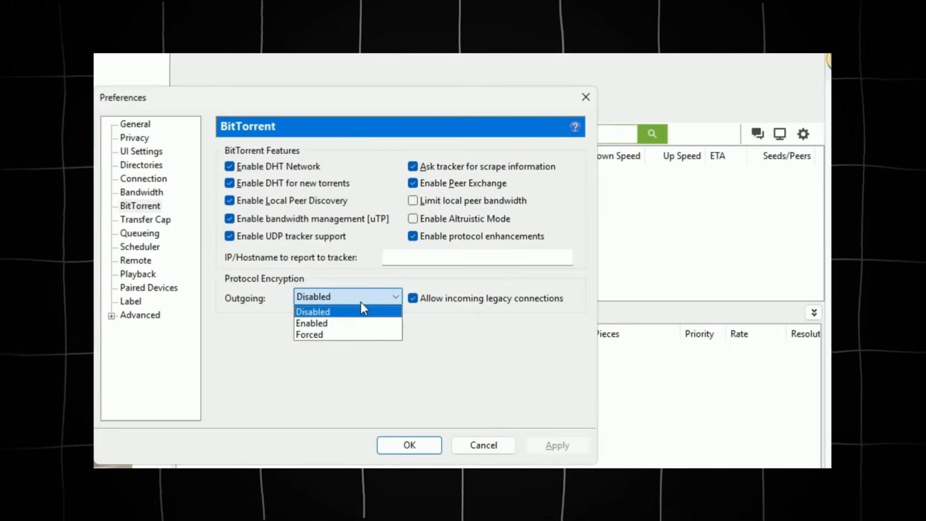
{"action": "left_click", "coordinate": [311, 323]}
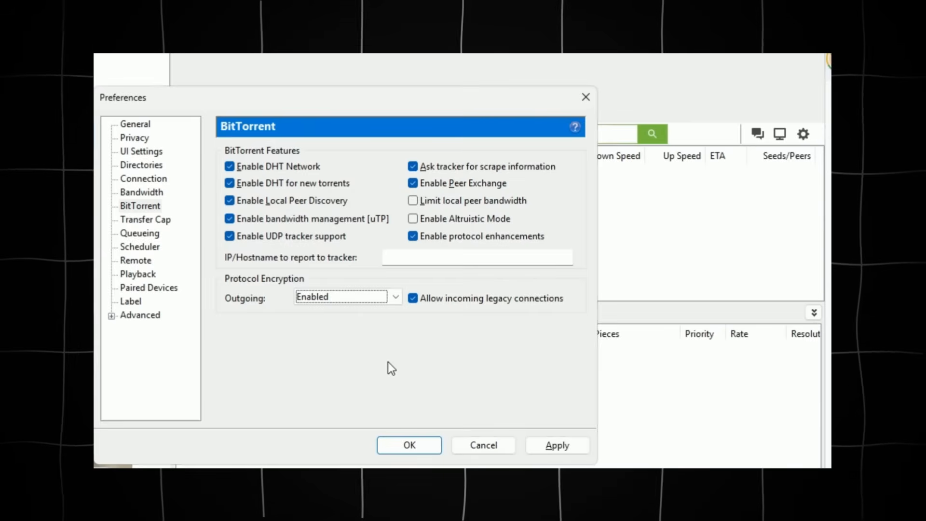
{"action": "left_click", "coordinate": [556, 444]}
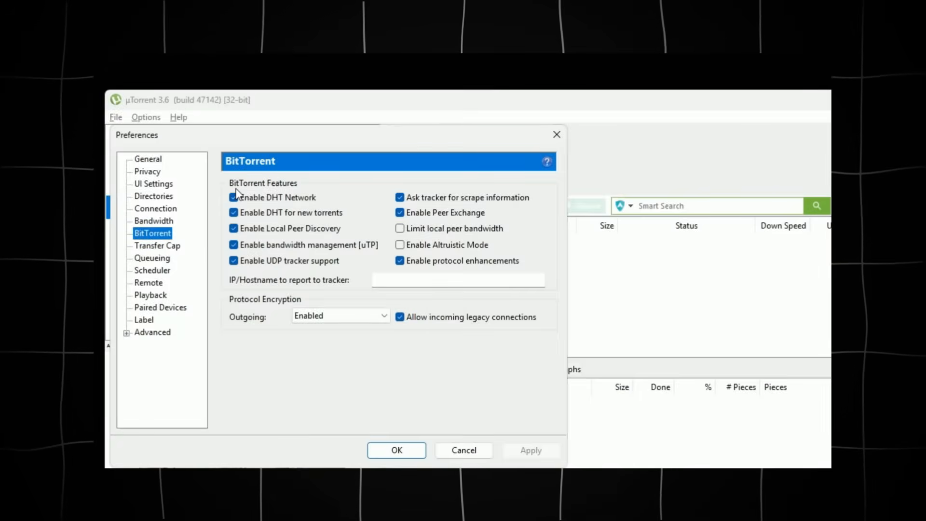
- Raise the Queueing minimum seeding ratio from 200% to 300% and confirm with OK
{"action": "left_click", "coordinate": [152, 258]}
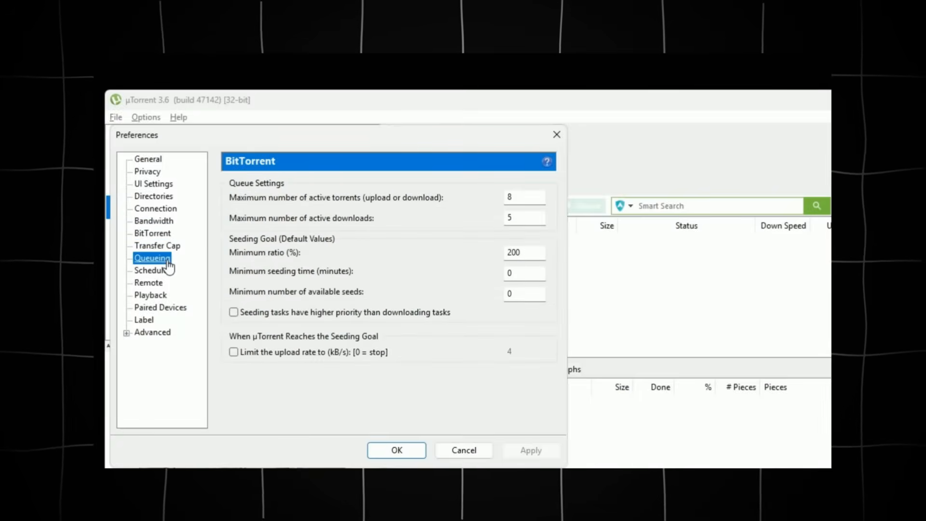
{"action": "left_click", "coordinate": [152, 258]}
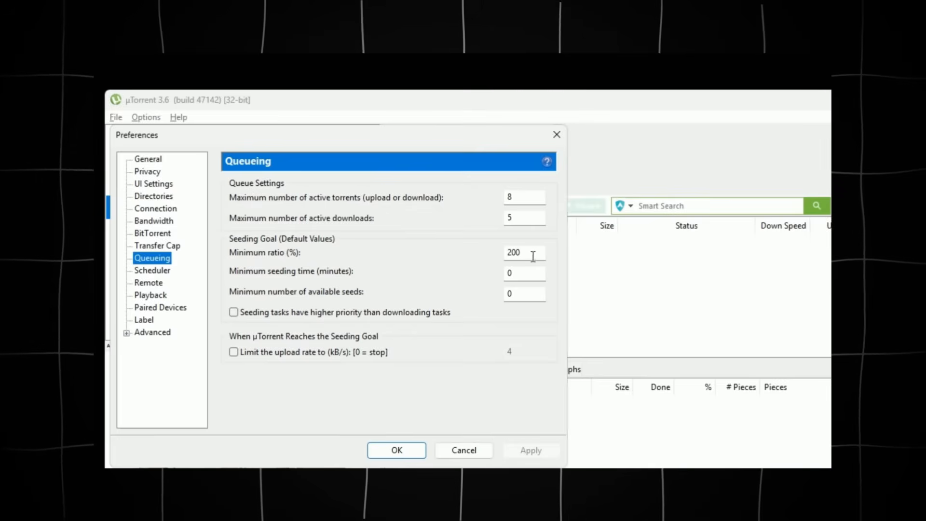
{"action": "triple_click", "coordinate": [523, 252]}
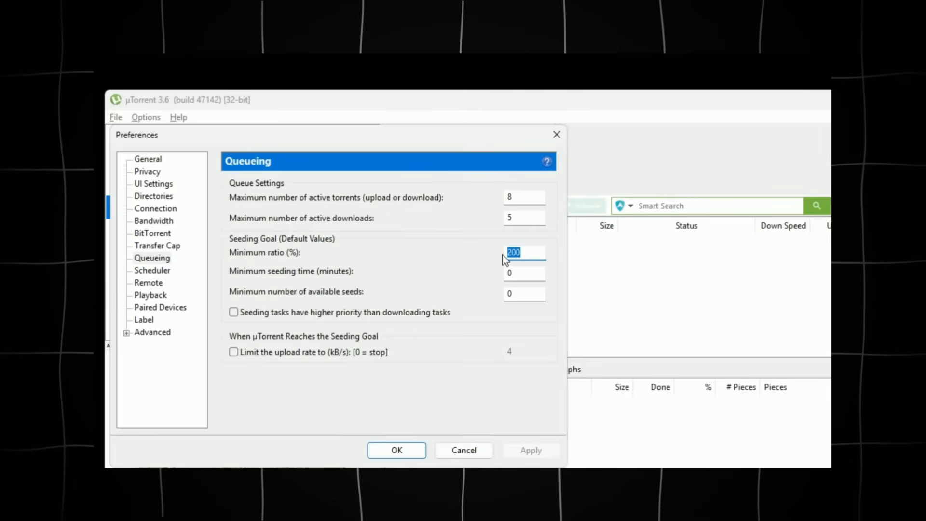
{"action": "type", "text": "300"}
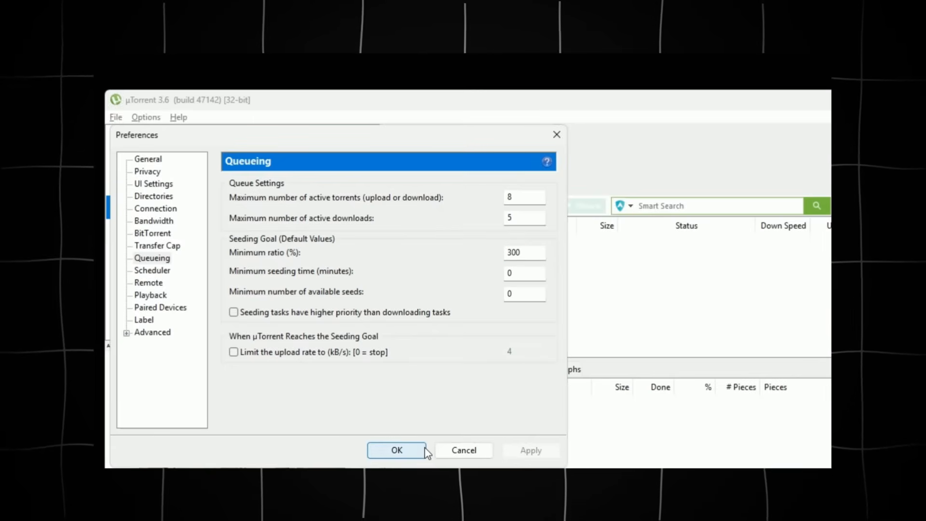
{"action": "left_click", "coordinate": [396, 450]}
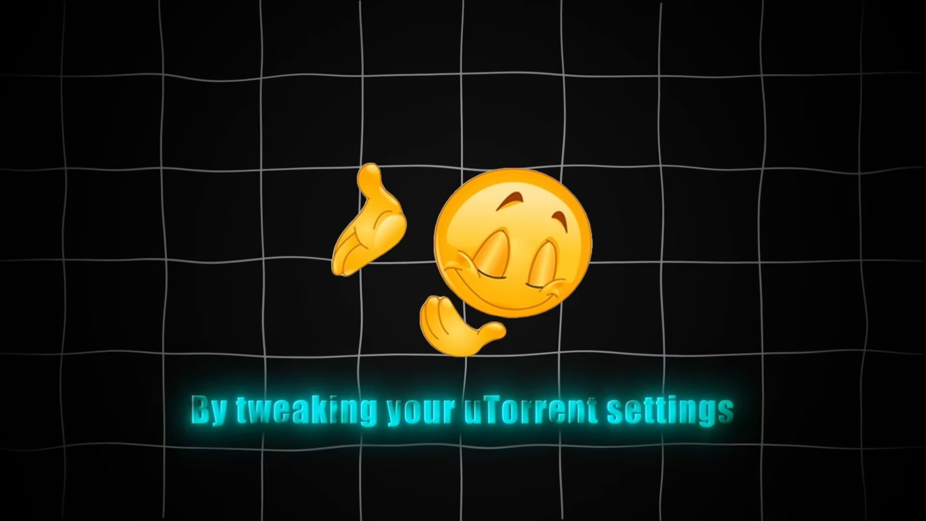